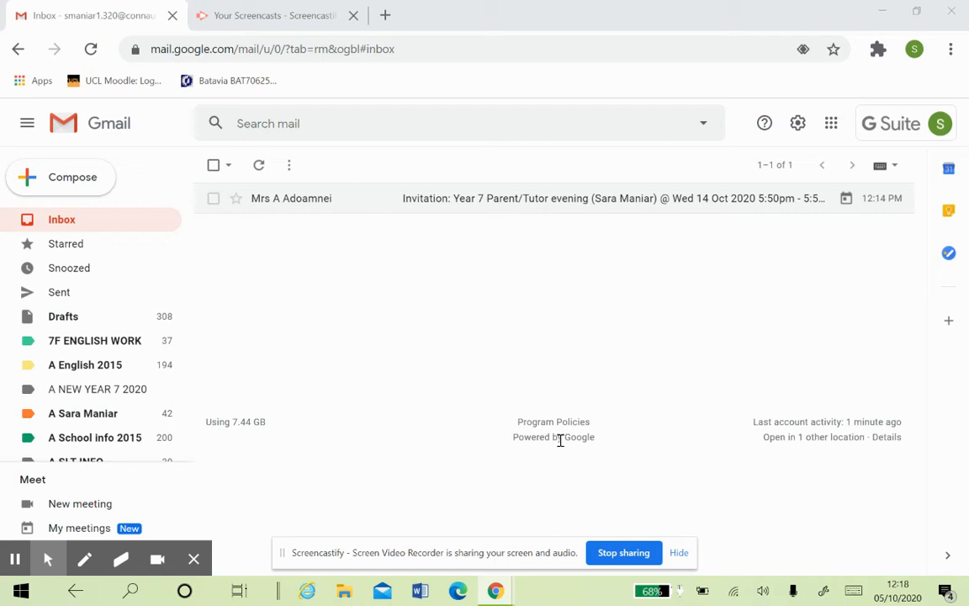
{"action": "mouse_move", "coordinate": [520, 357]}
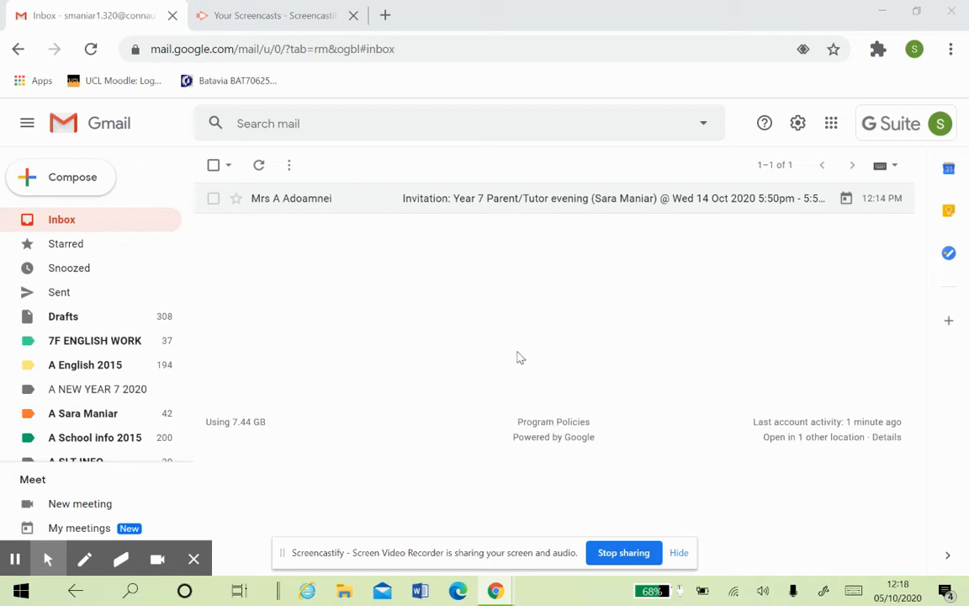
{"action": "mouse_move", "coordinate": [497, 353]}
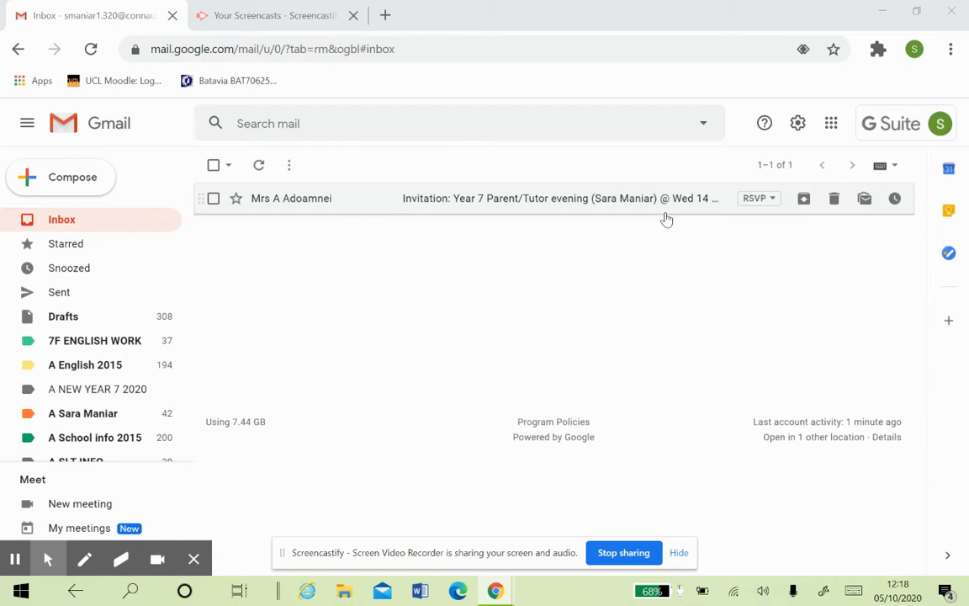
{"action": "mouse_move", "coordinate": [831, 122]}
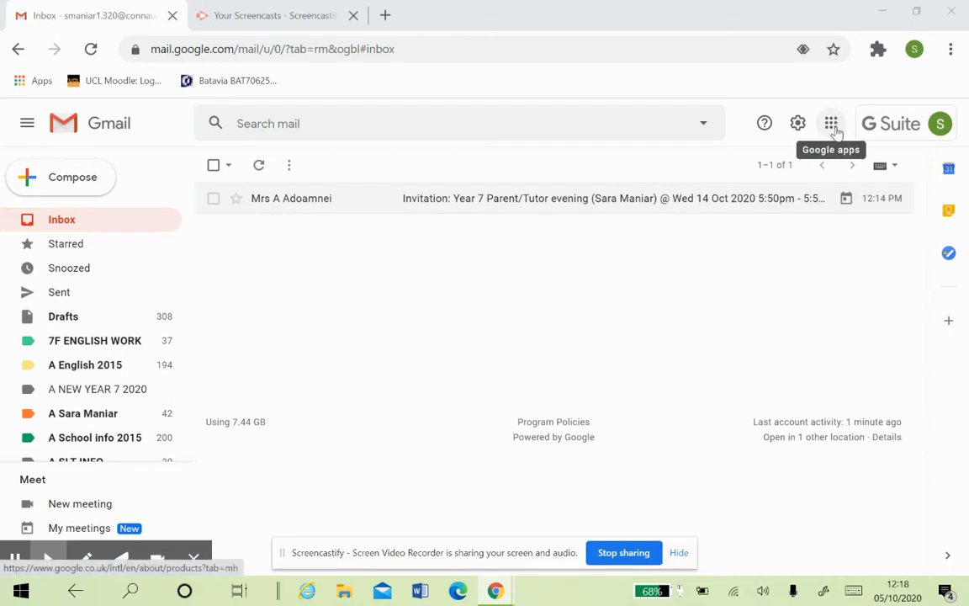
- Launch Google Classroom from the Google apps grid so the class list shows
{"action": "left_click", "coordinate": [831, 123]}
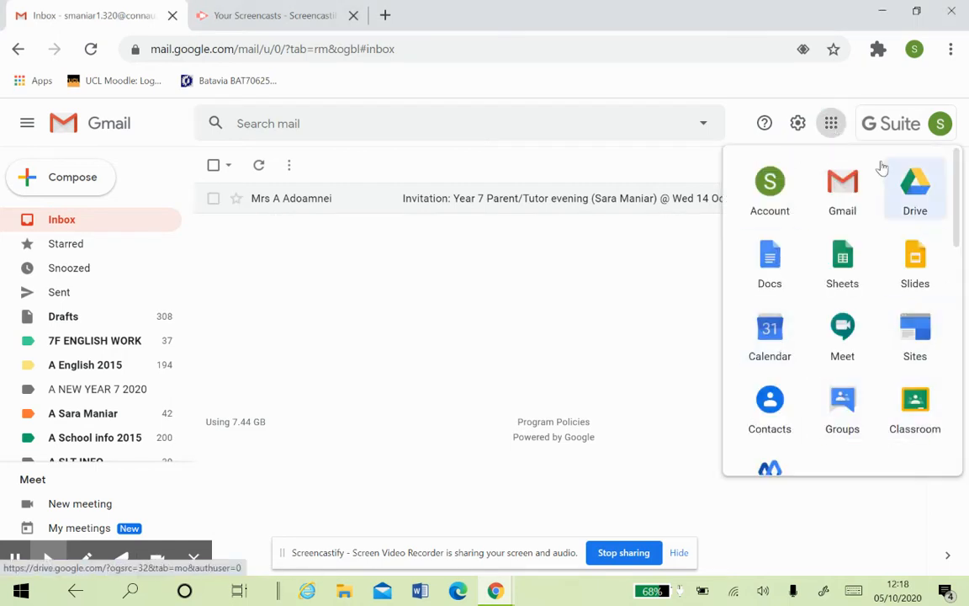
{"action": "mouse_move", "coordinate": [915, 406]}
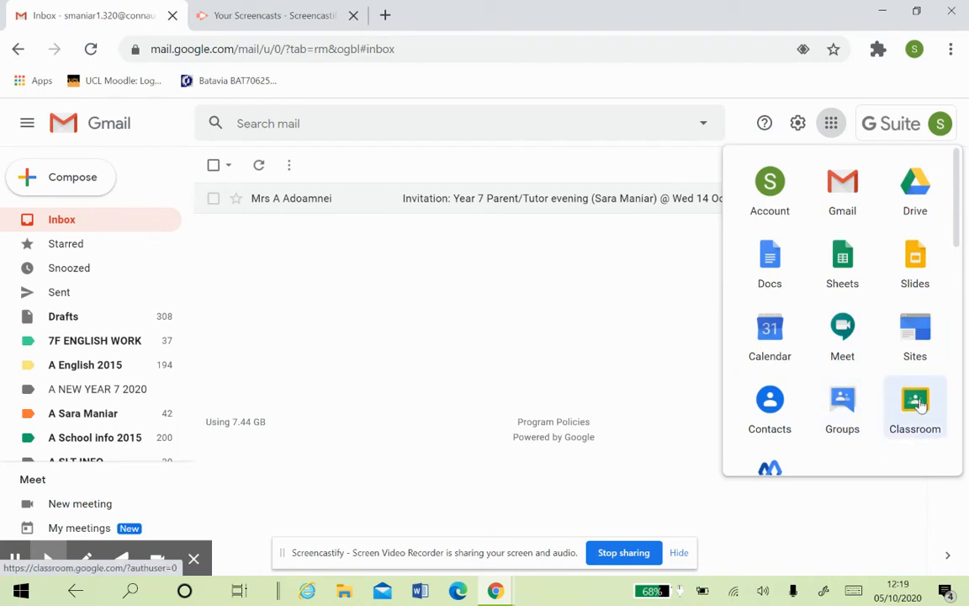
{"action": "left_click", "coordinate": [915, 402]}
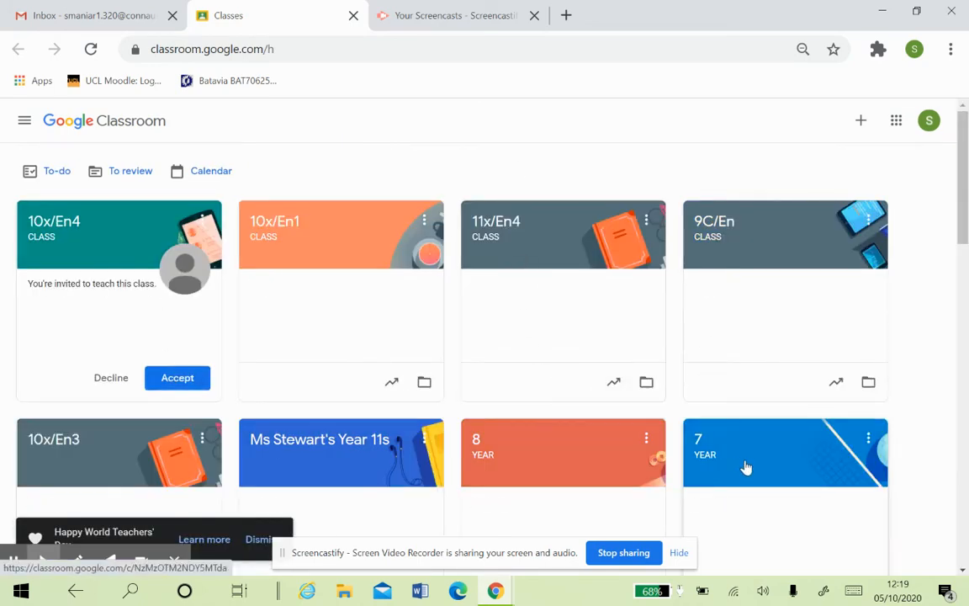
{"action": "mouse_move", "coordinate": [744, 454]}
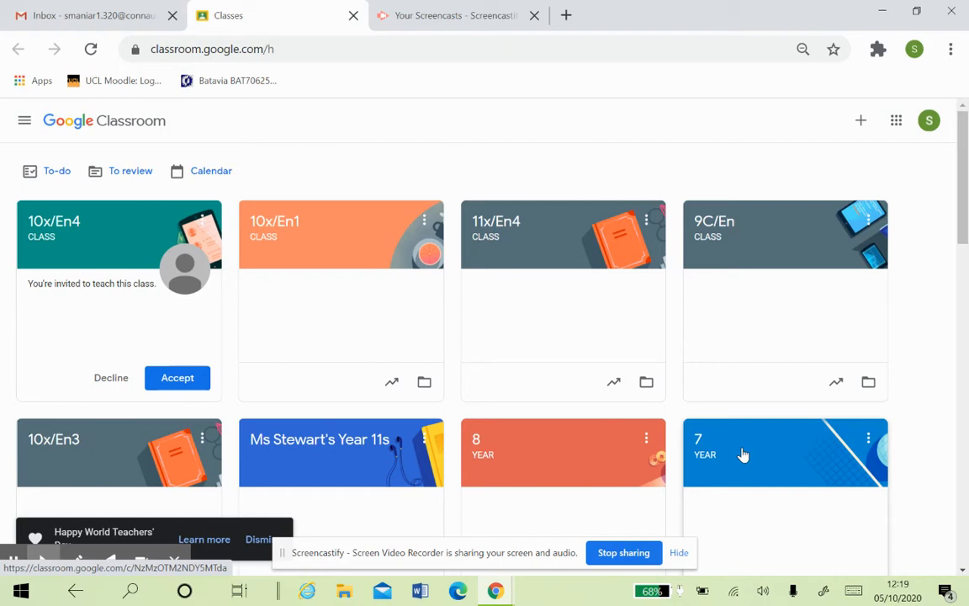
- In the Year 7 class, follow the 7W tutor group's calendar booking link from the parent letter
{"action": "left_click", "coordinate": [744, 454]}
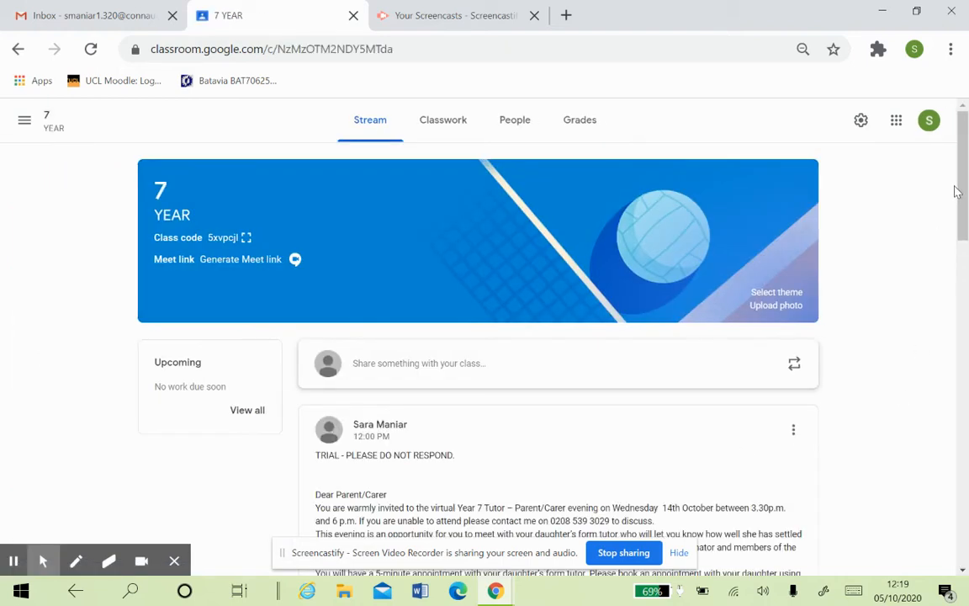
{"action": "scroll", "scroll_direction": "down", "scroll_amount": 3}
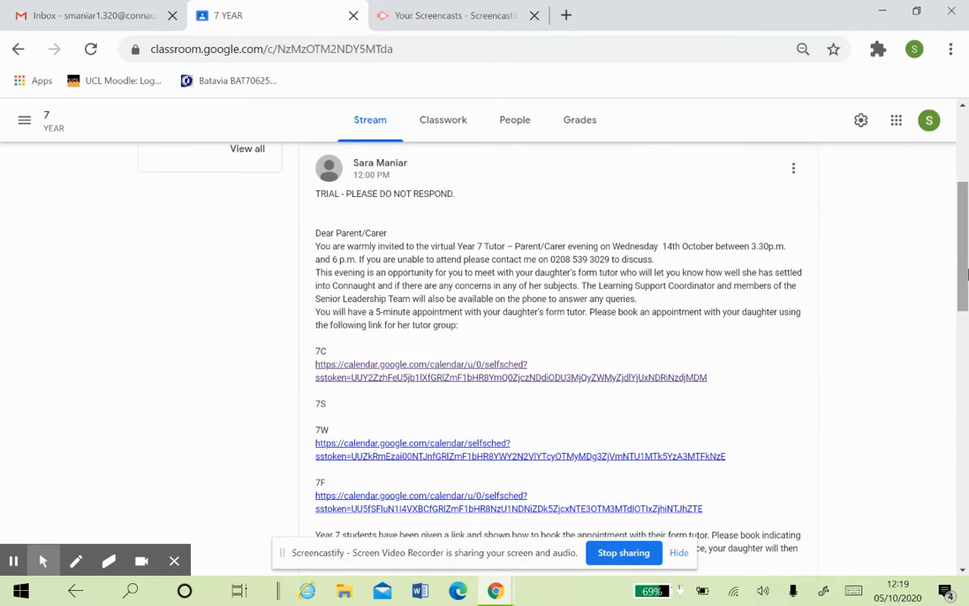
{"action": "mouse_move", "coordinate": [676, 370]}
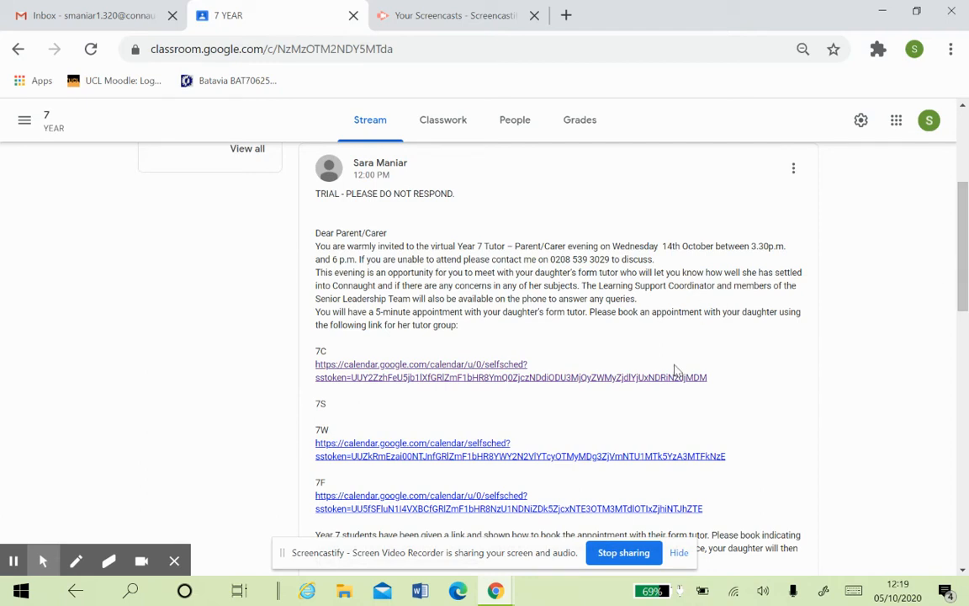
{"action": "mouse_move", "coordinate": [444, 424]}
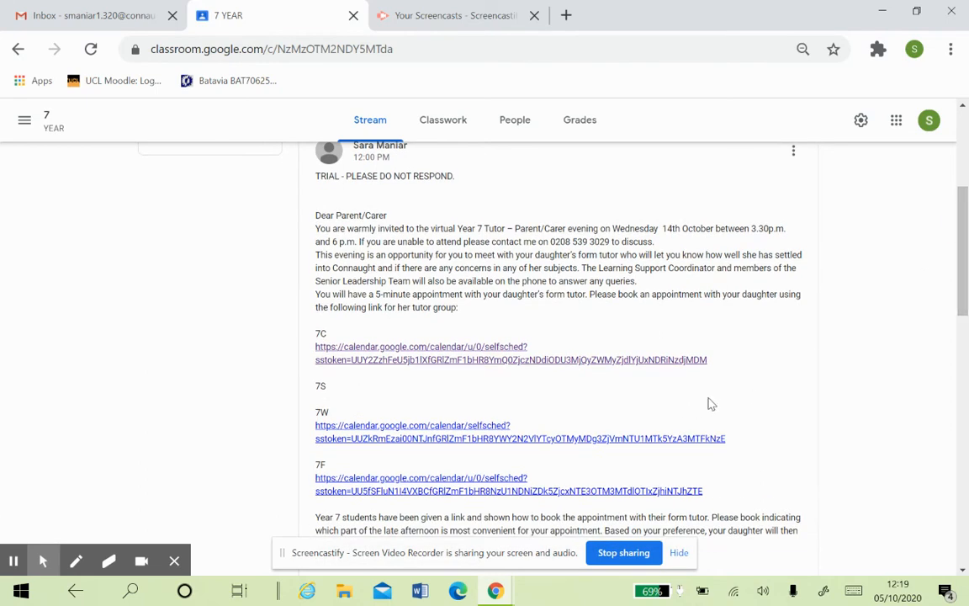
{"action": "mouse_move", "coordinate": [441, 434]}
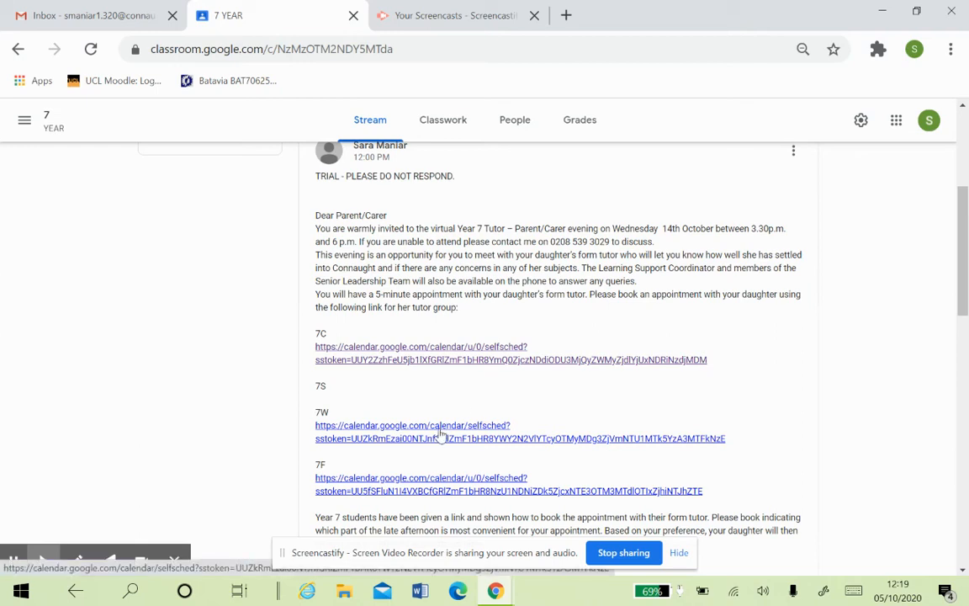
{"action": "left_click", "coordinate": [412, 424]}
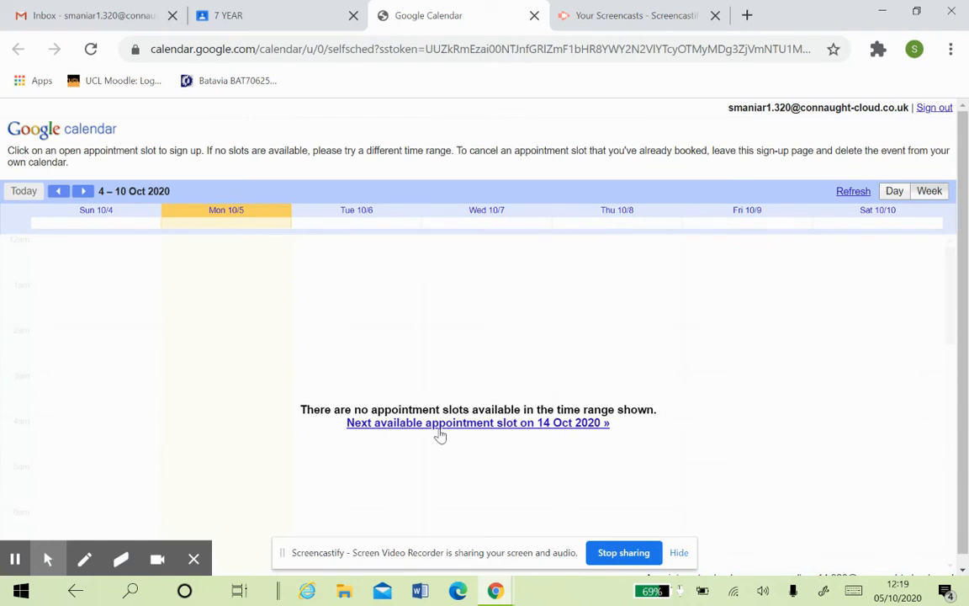
{"action": "mouse_move", "coordinate": [504, 441]}
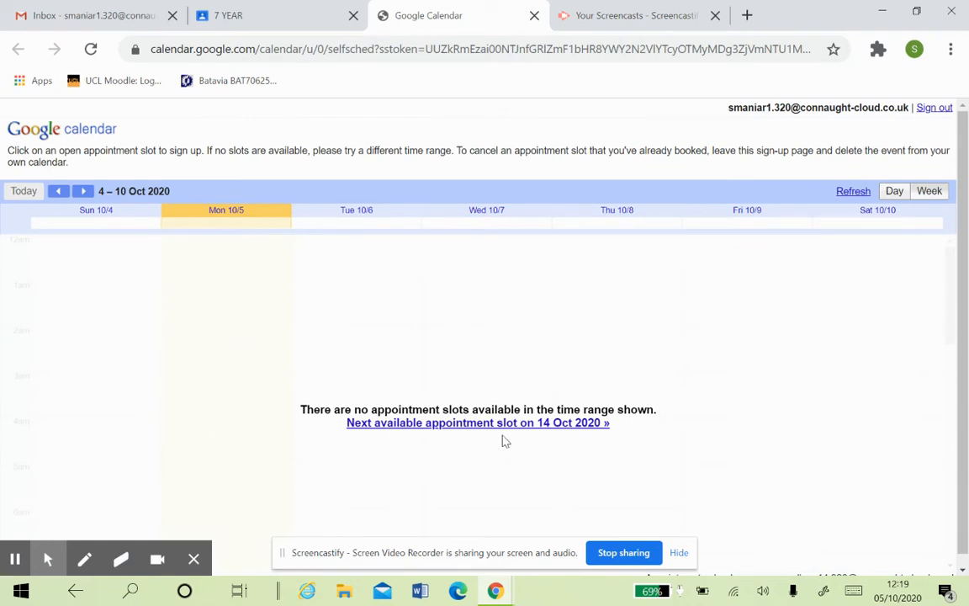
{"action": "mouse_move", "coordinate": [461, 434]}
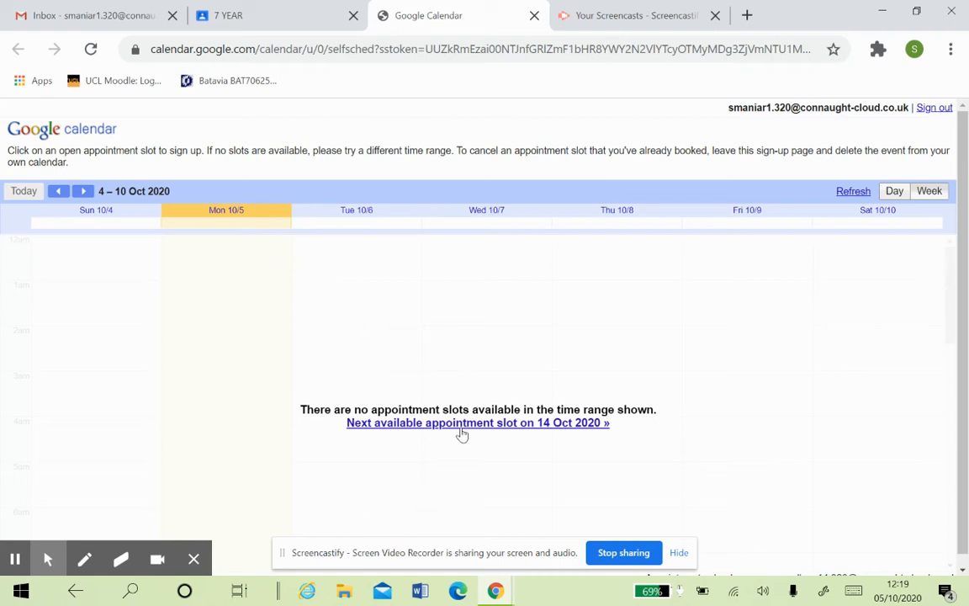
{"action": "mouse_move", "coordinate": [461, 481]}
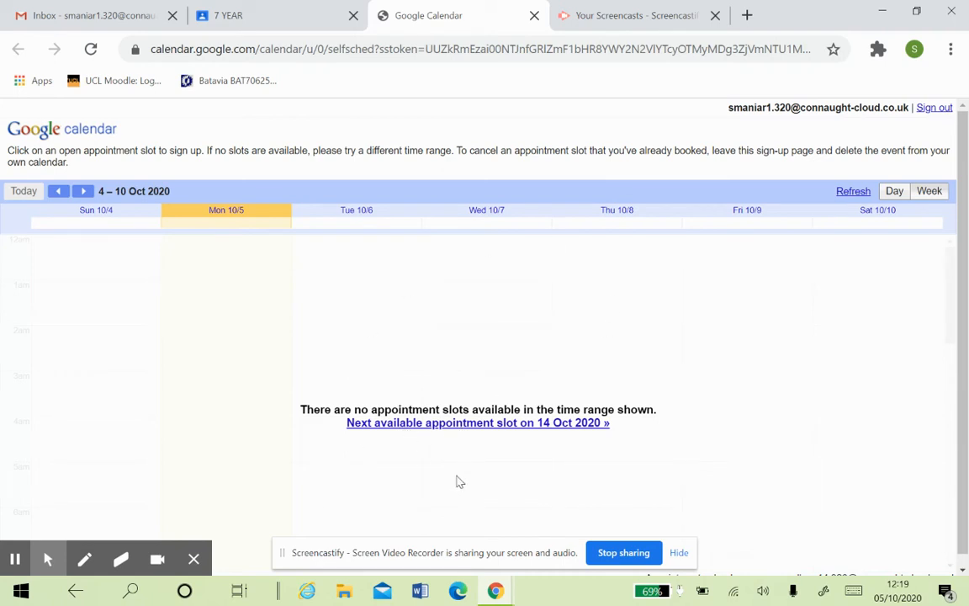
{"action": "mouse_move", "coordinate": [471, 427]}
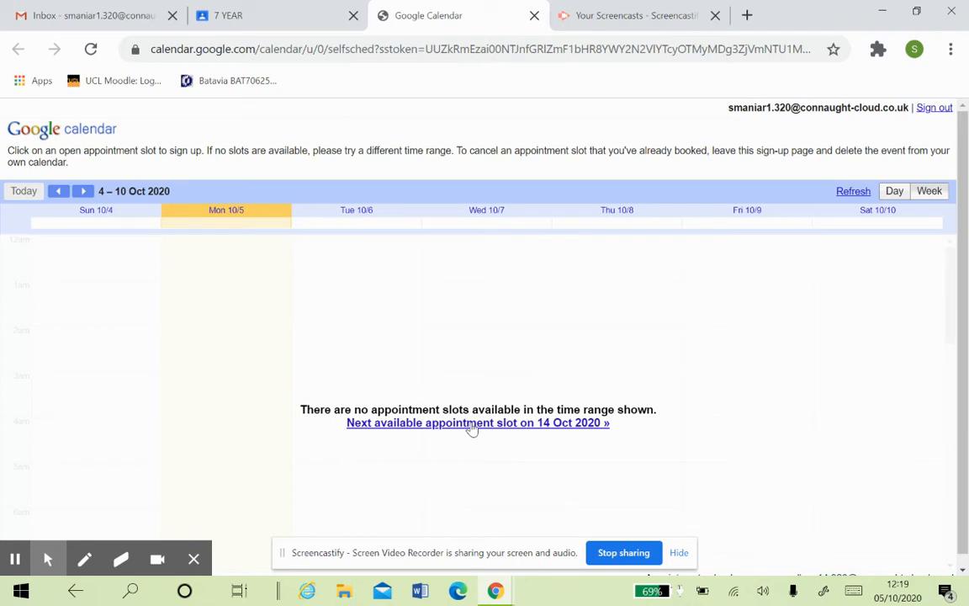
- Jump to the next available appointment slots on 14 Oct 2020
{"action": "left_click", "coordinate": [478, 423]}
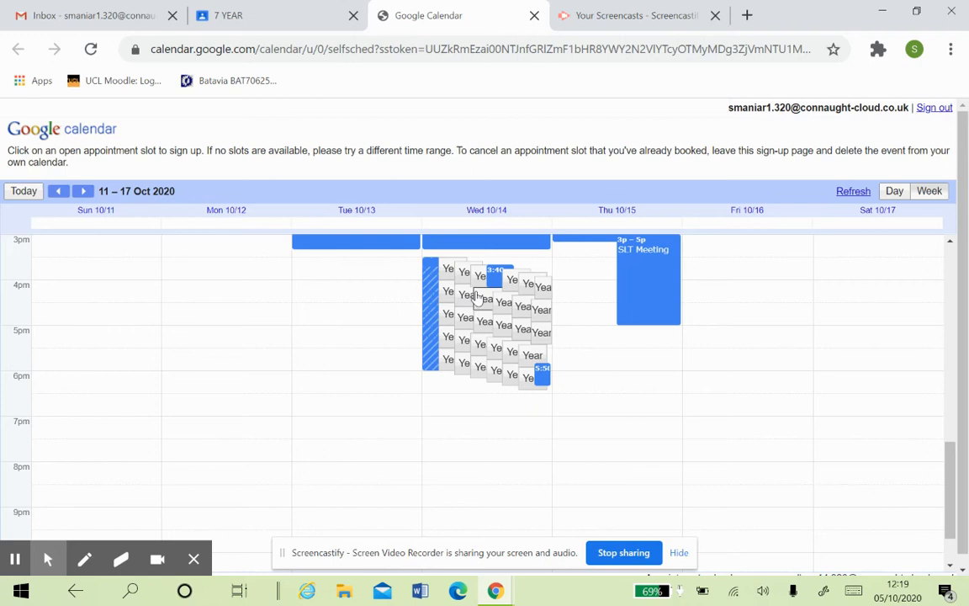
{"action": "mouse_move", "coordinate": [505, 373]}
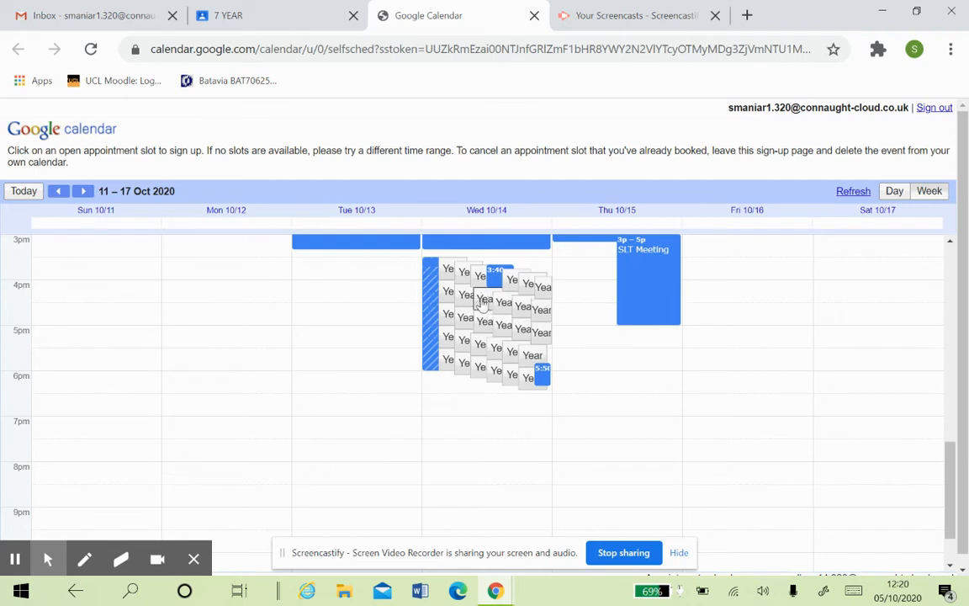
{"action": "mouse_move", "coordinate": [485, 301]}
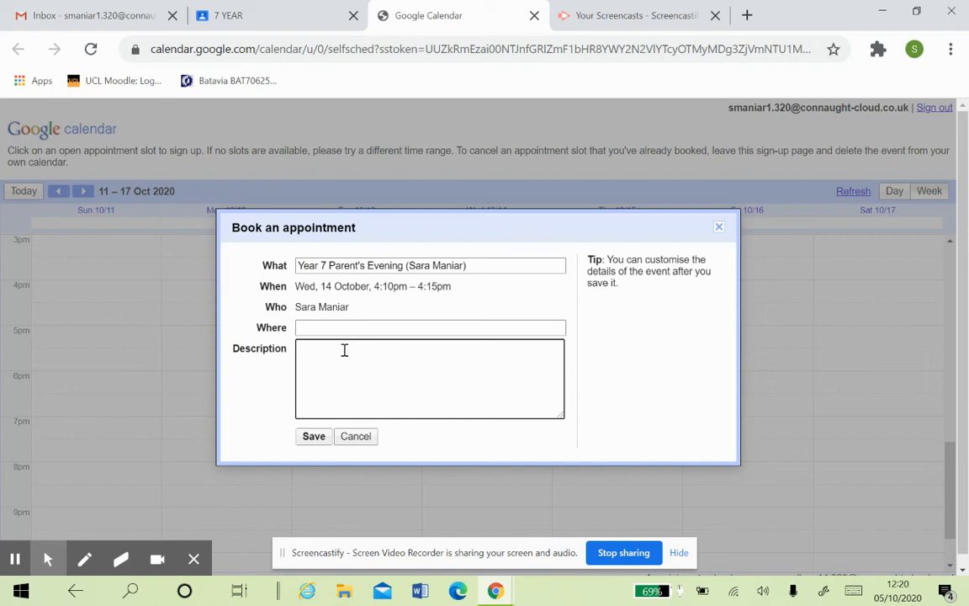
{"action": "type", "text": "Lucy"}
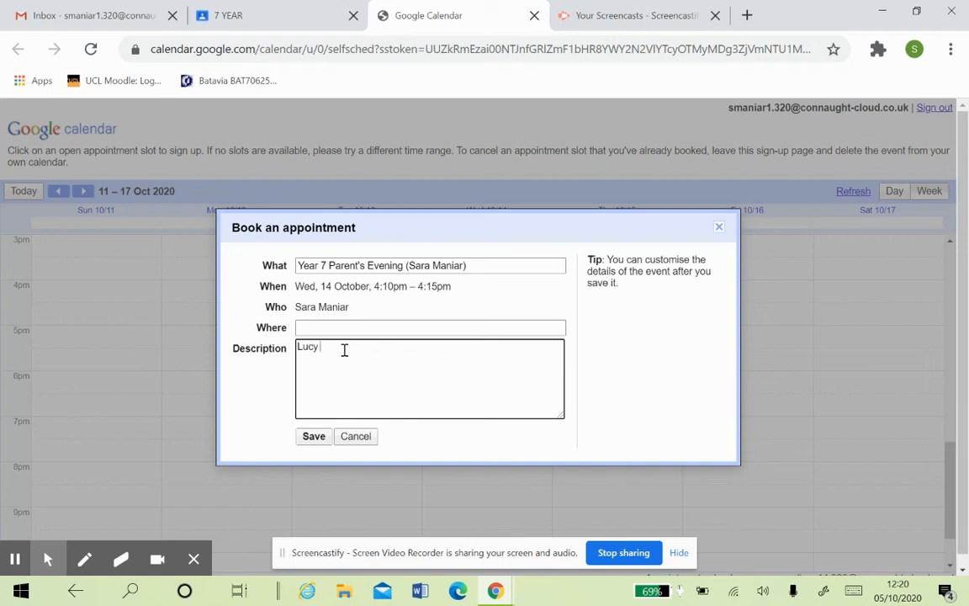
{"action": "type", "text": "Smith"}
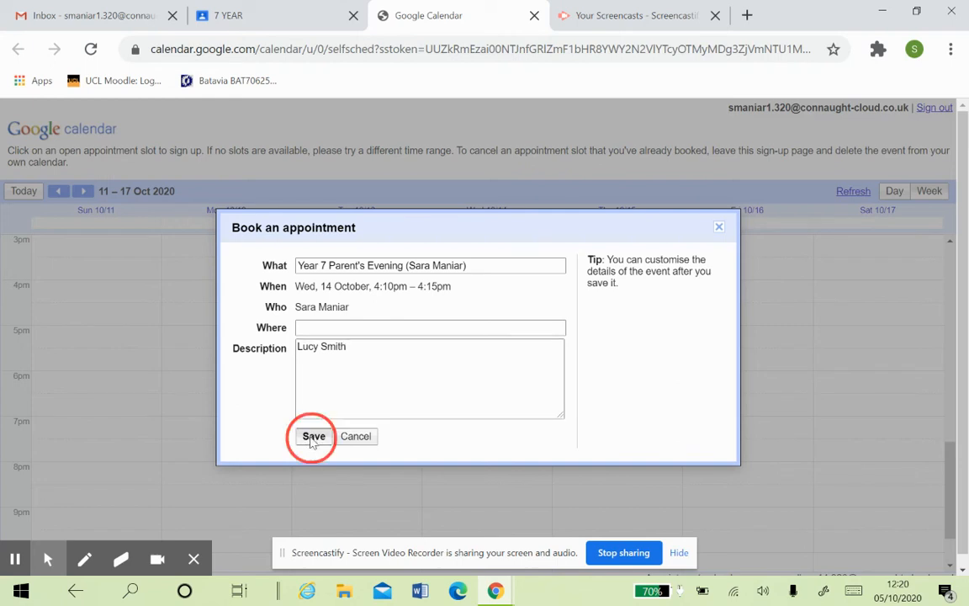
{"action": "left_click", "coordinate": [313, 436]}
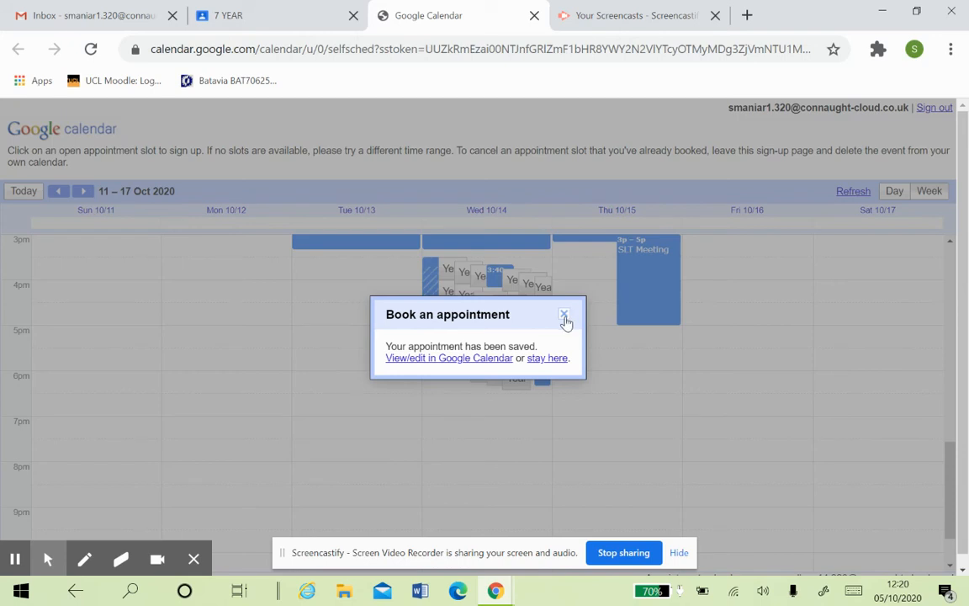
- Choose 'stay here' so the booking page for 11–17 Oct remains showing
{"action": "left_click", "coordinate": [564, 315]}
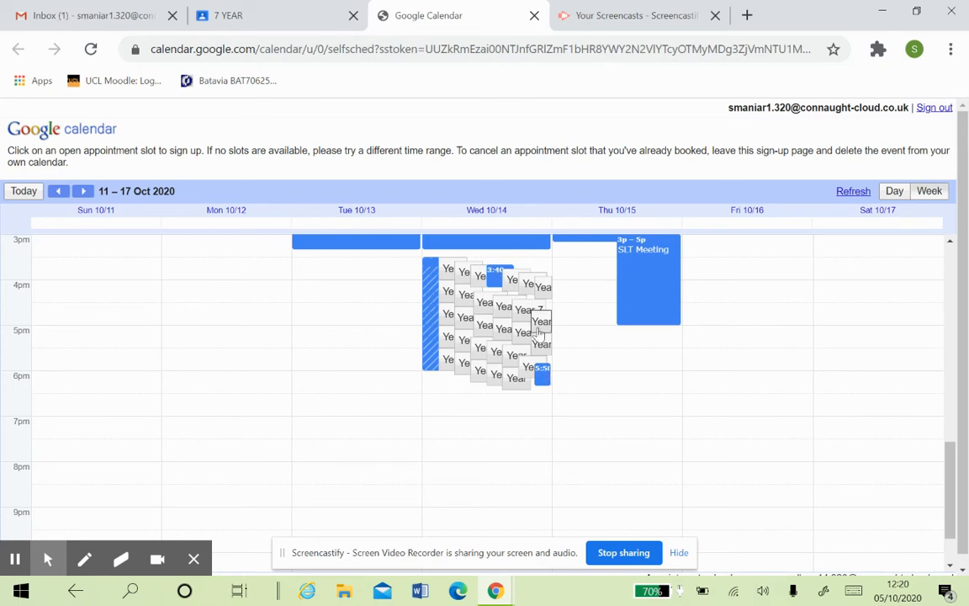
{"action": "mouse_move", "coordinate": [521, 304]}
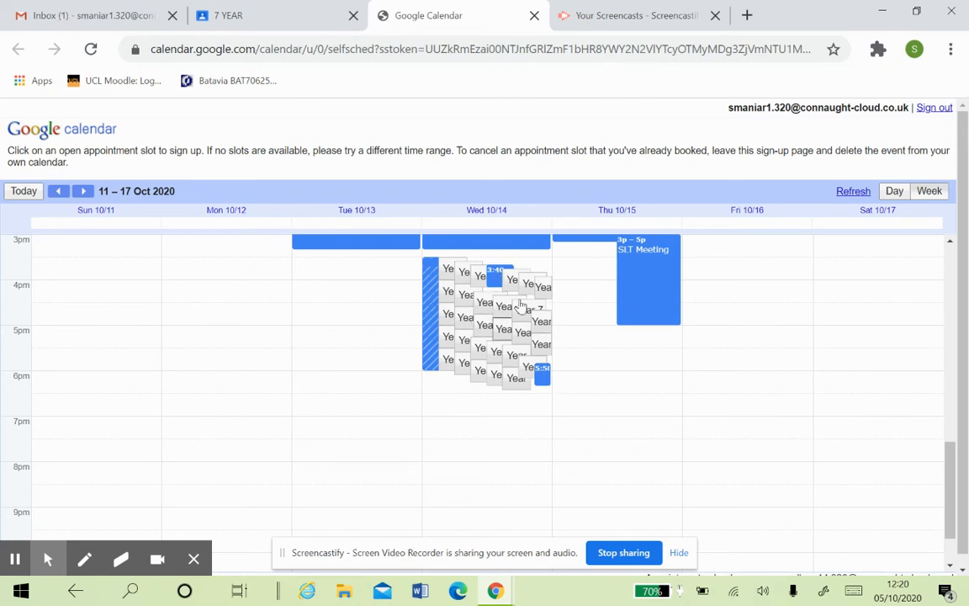
{"action": "mouse_move", "coordinate": [538, 396]}
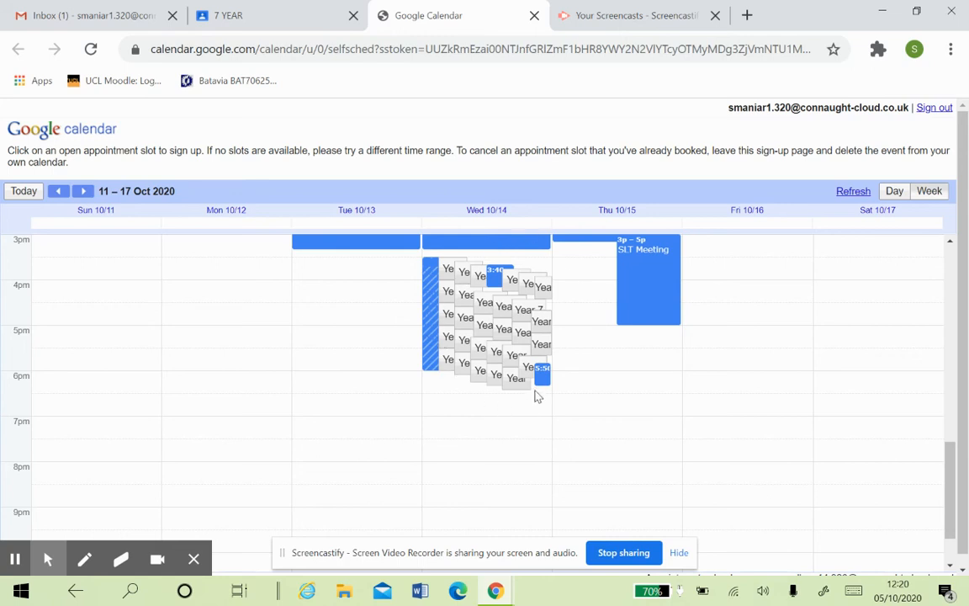
{"action": "mouse_move", "coordinate": [541, 380]}
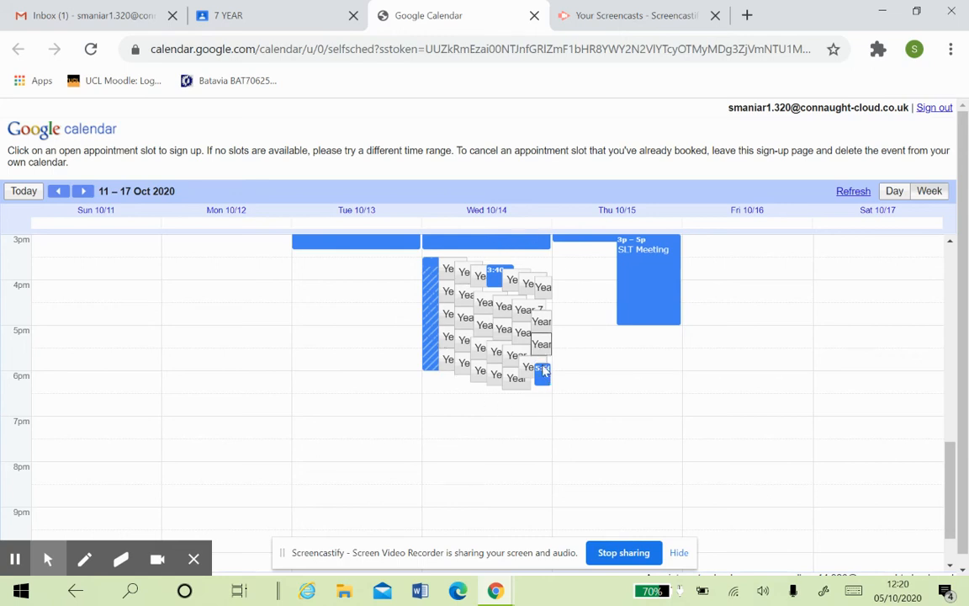
{"action": "left_click", "coordinate": [538, 370]}
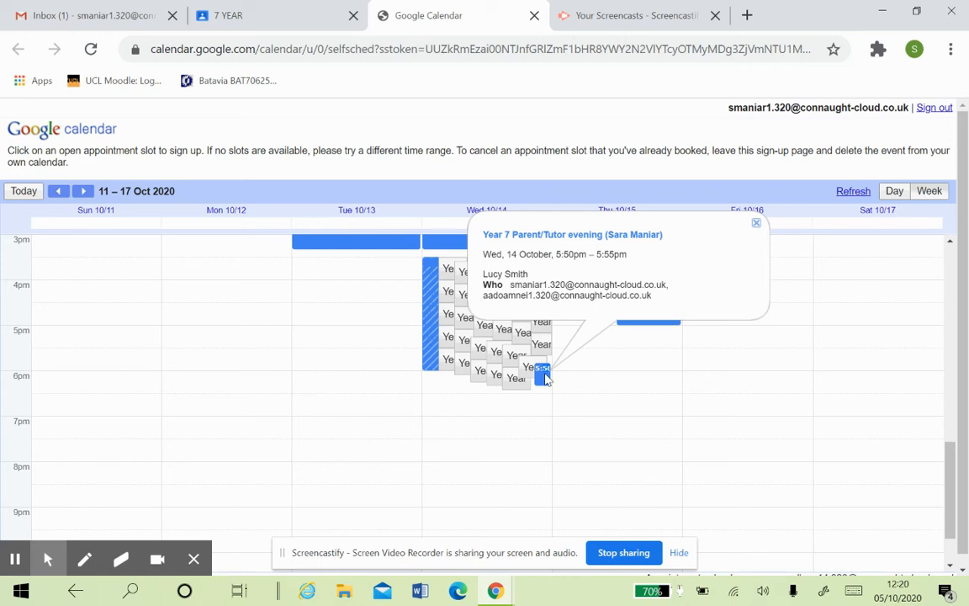
{"action": "left_click", "coordinate": [753, 222]}
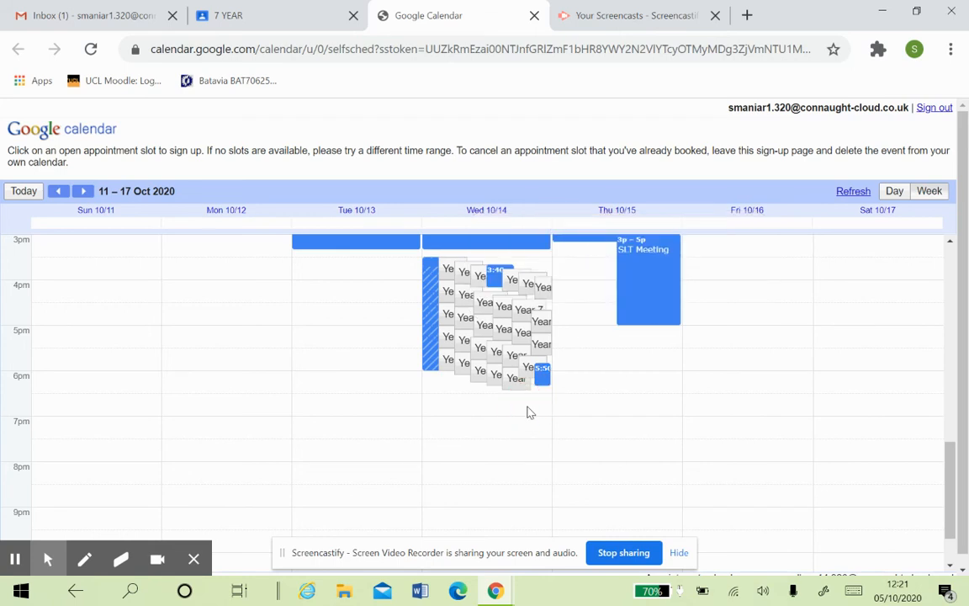